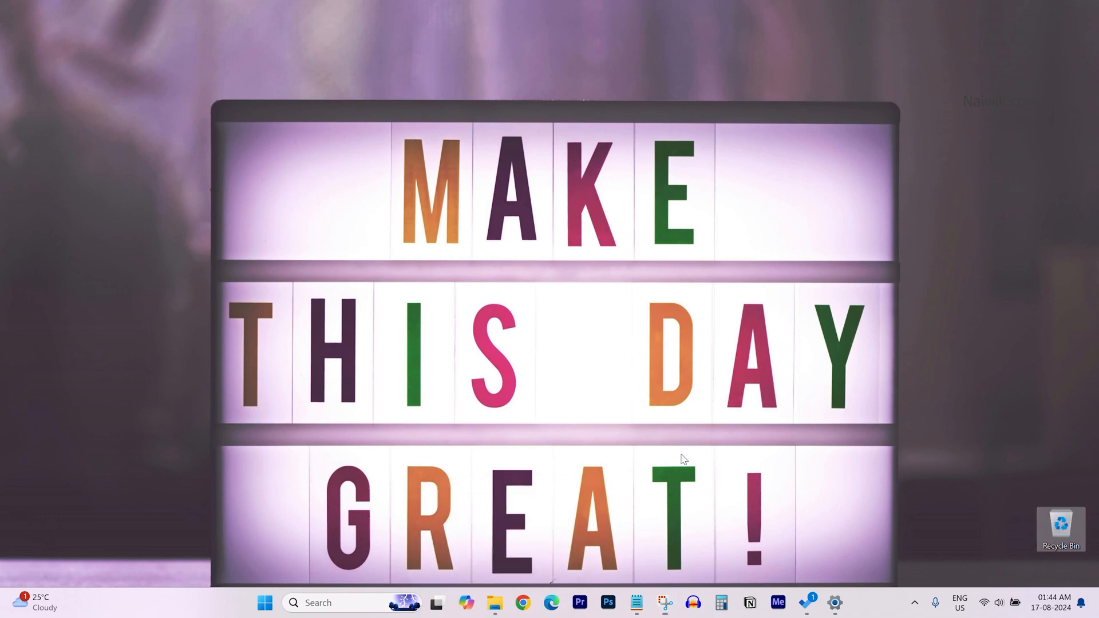
- Attempt to format USB Drive (F:) and dismiss the write-protected error
click(493, 603)
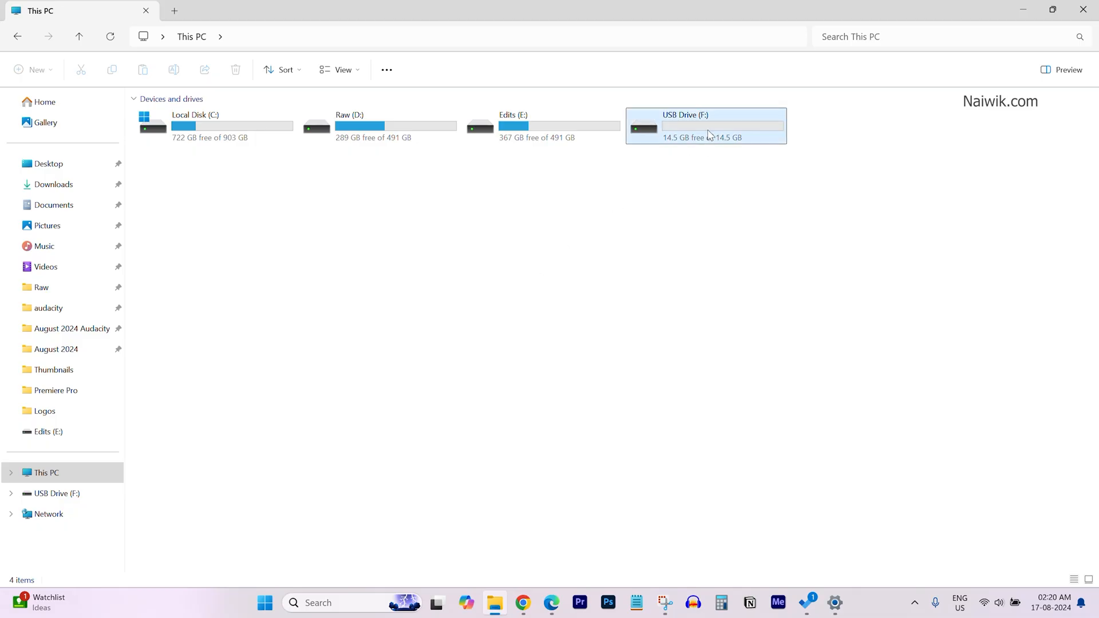
mouse_move(708, 128)
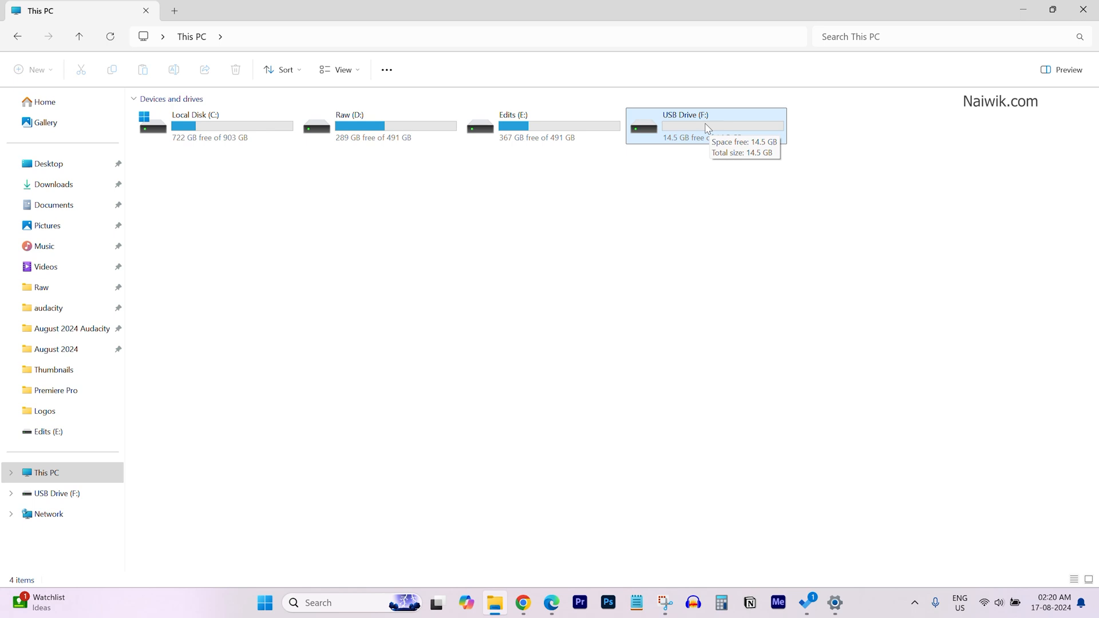
right_click(705, 125)
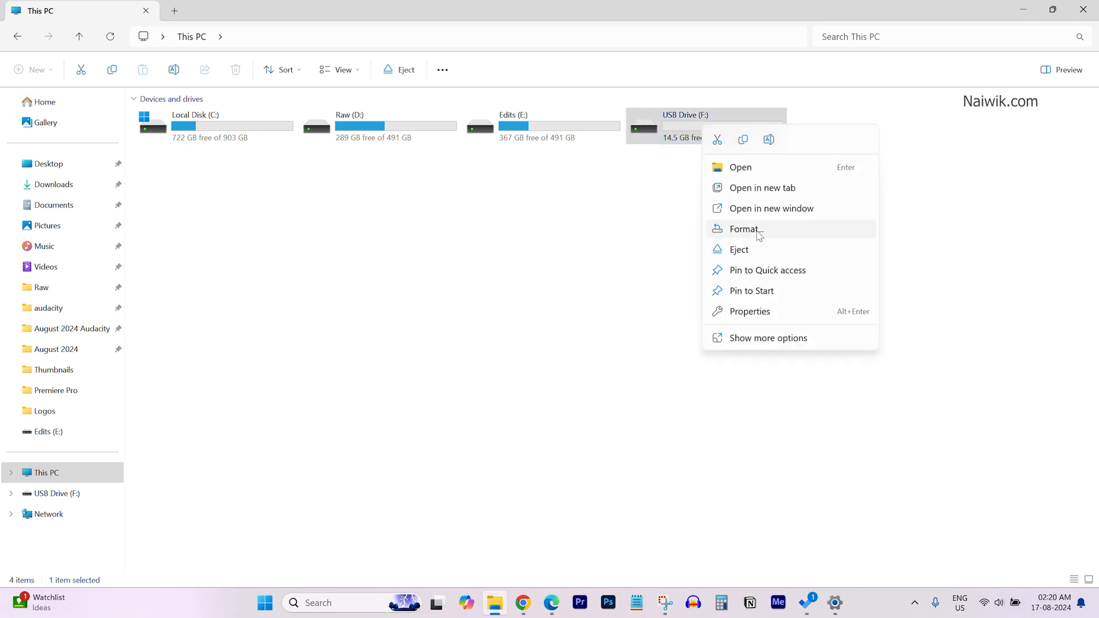
click(744, 229)
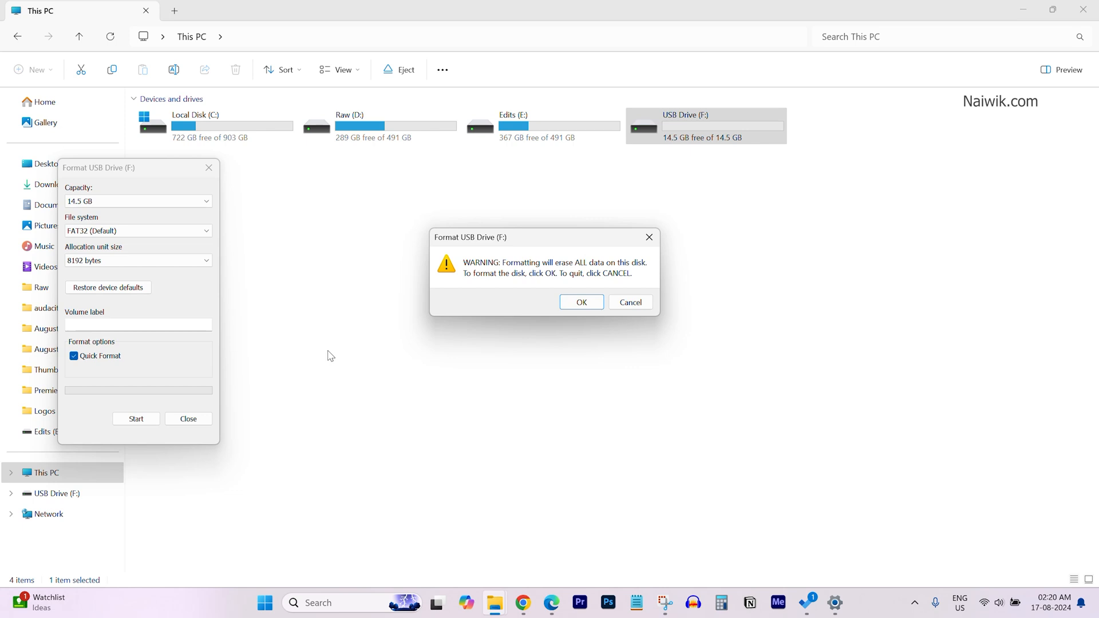
click(581, 302)
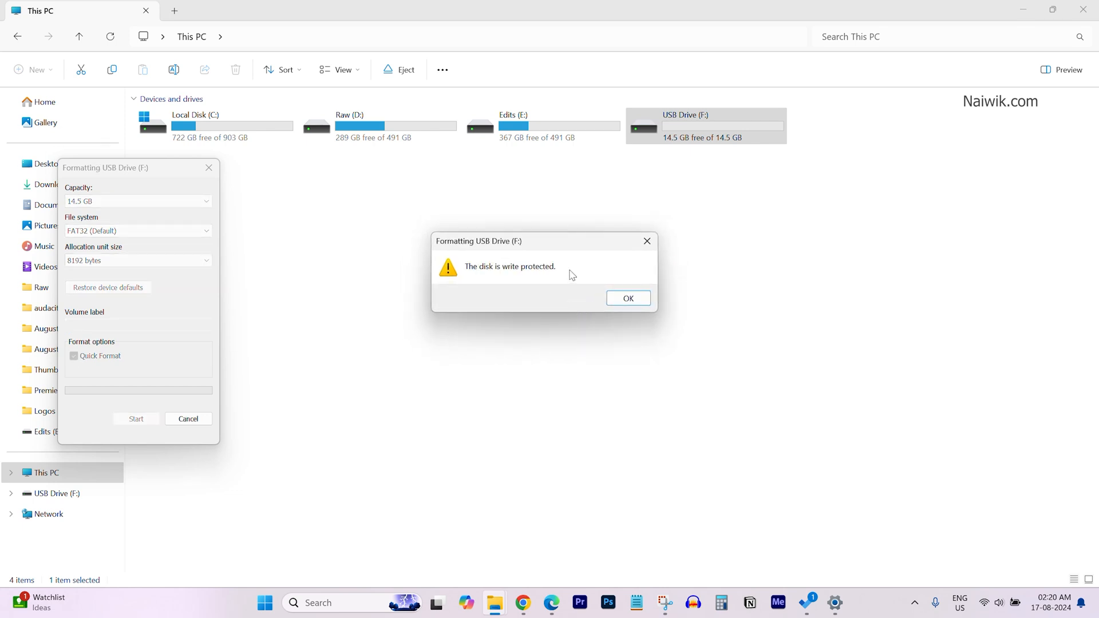
mouse_move(628, 297)
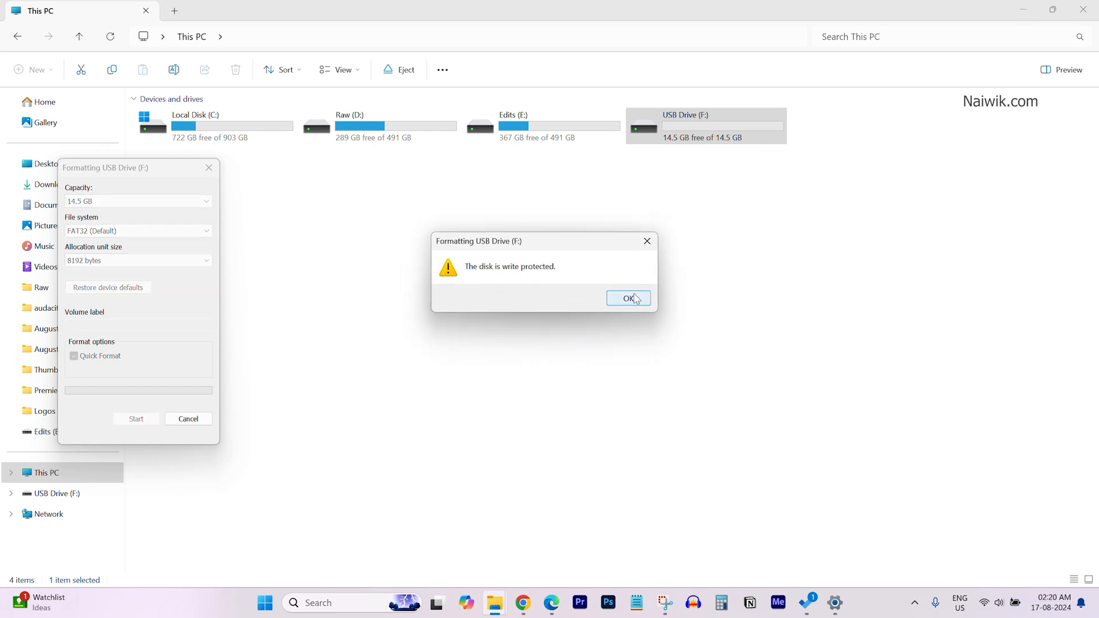
click(627, 297)
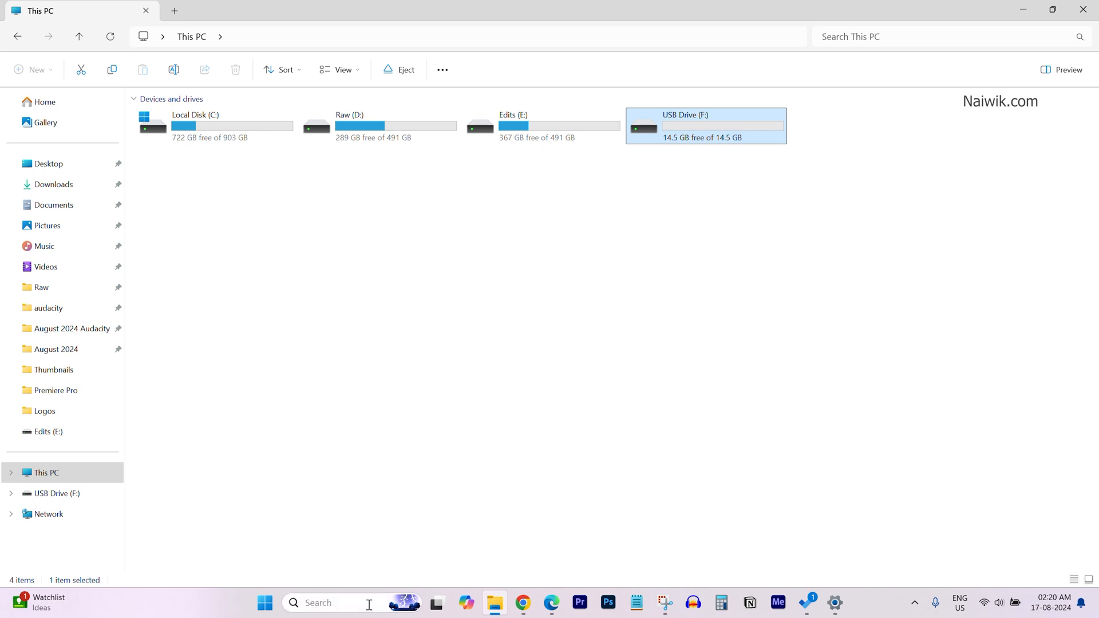
- Search for cmd and launch Command Prompt as administrator
text(cm)
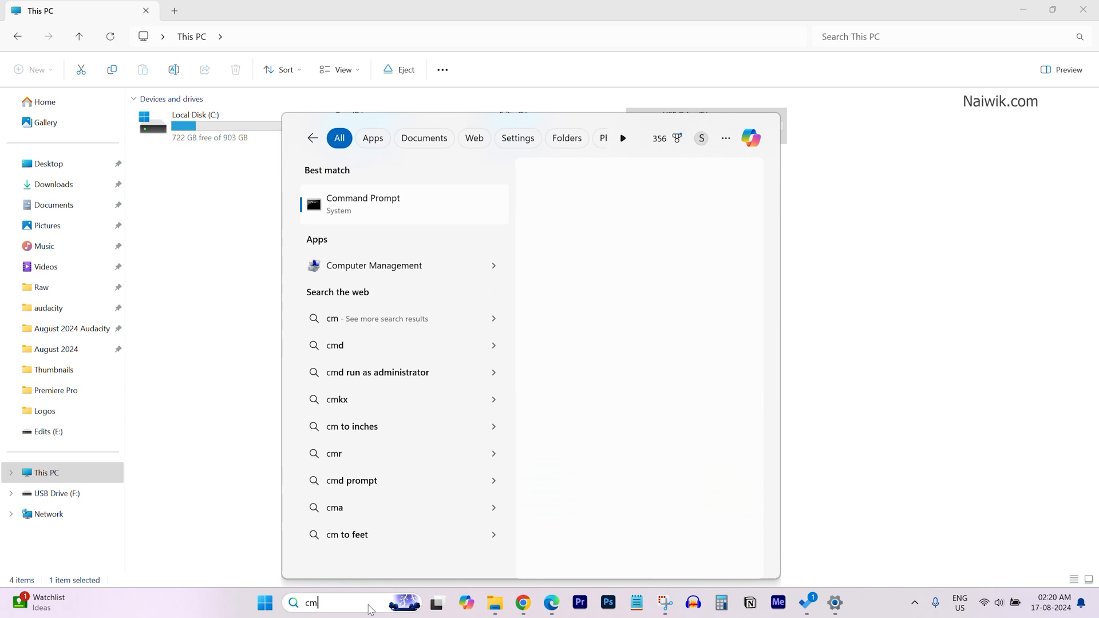
text(d)
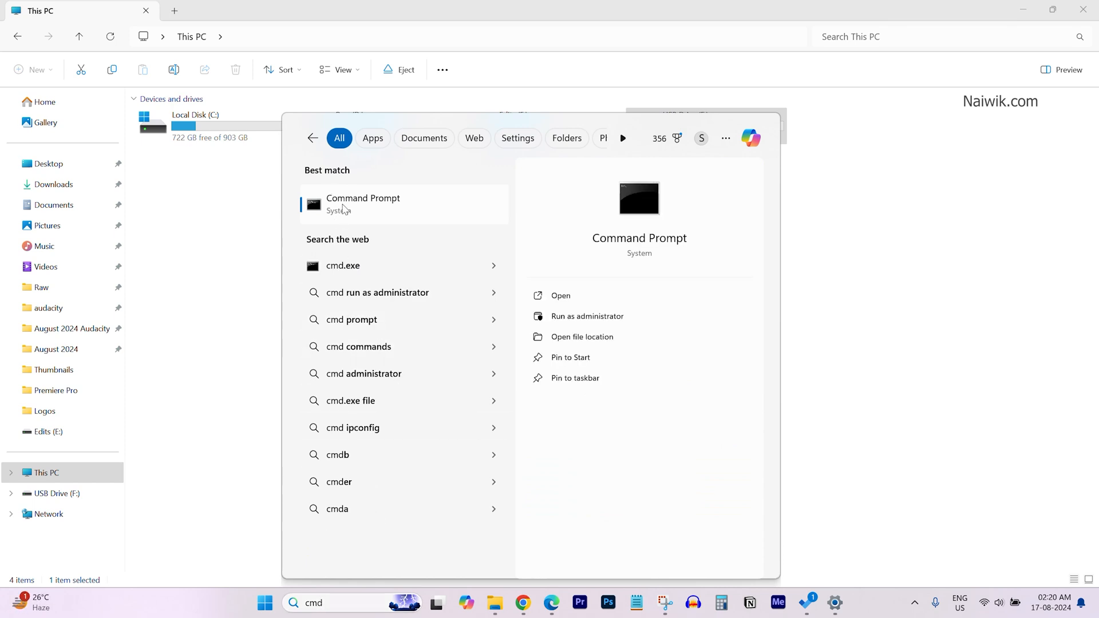
right_click(362, 203)
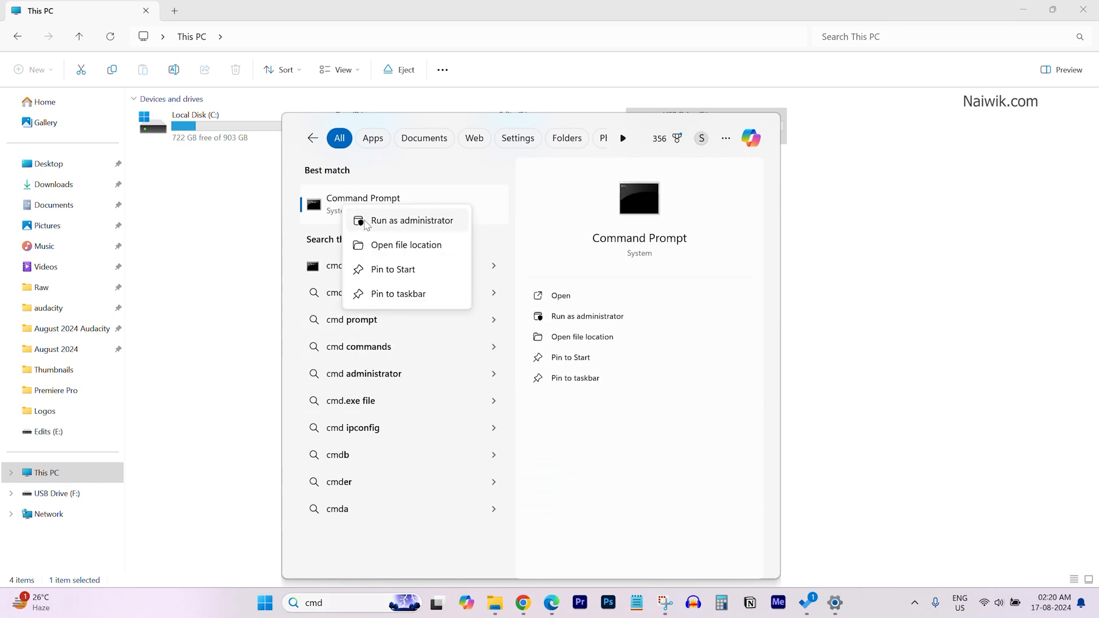
click(412, 220)
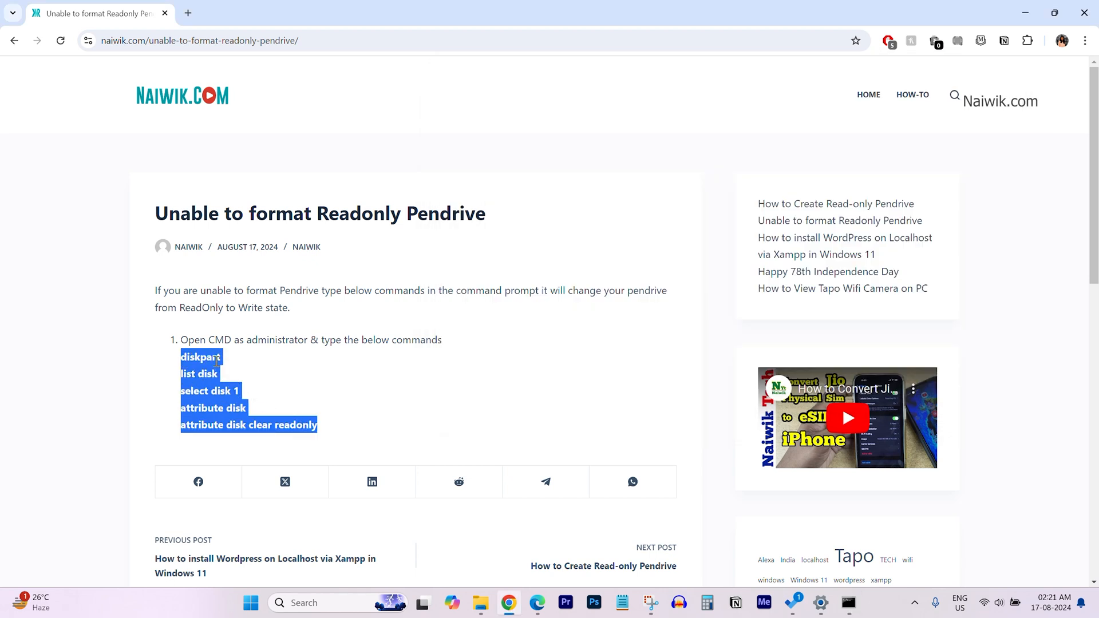
click(847, 603)
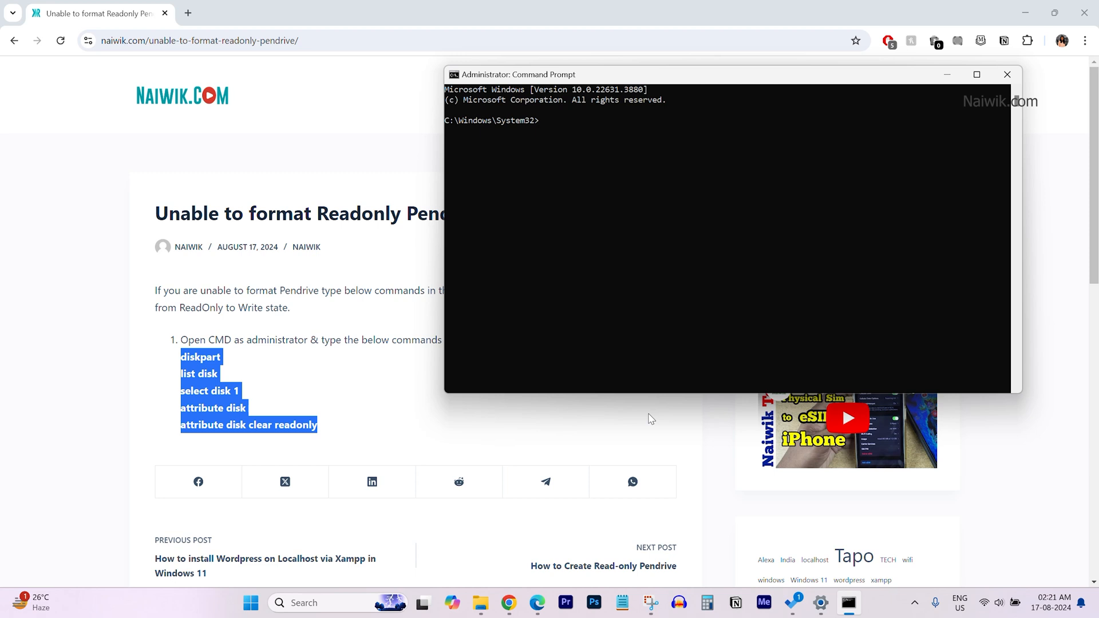
- Start DiskPart and run list disk to show the disks
text(diskpart)
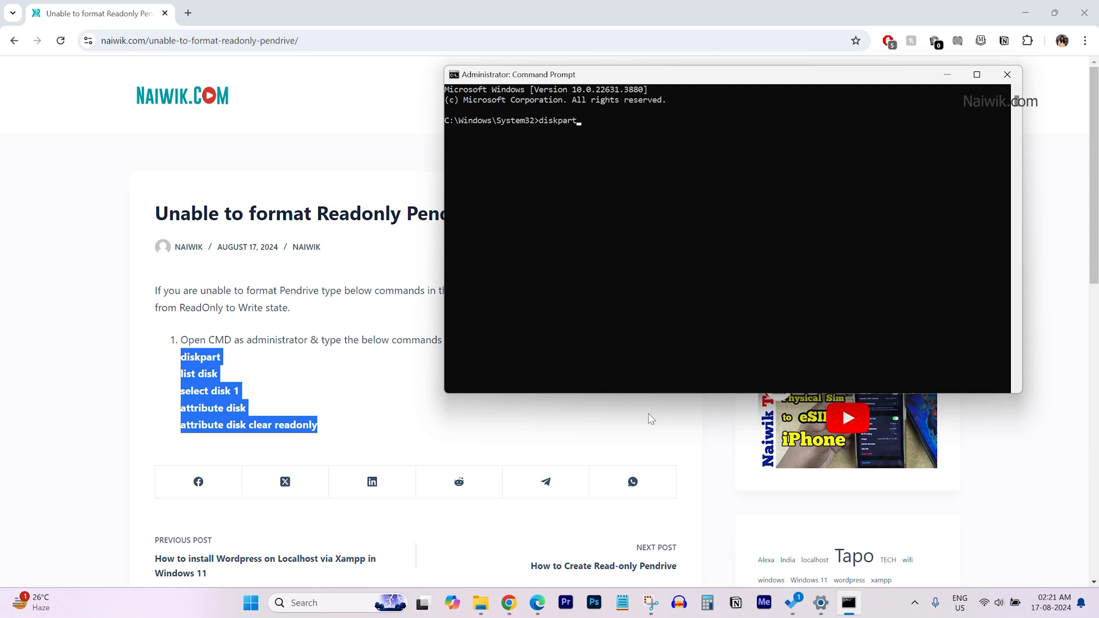
key(Return)
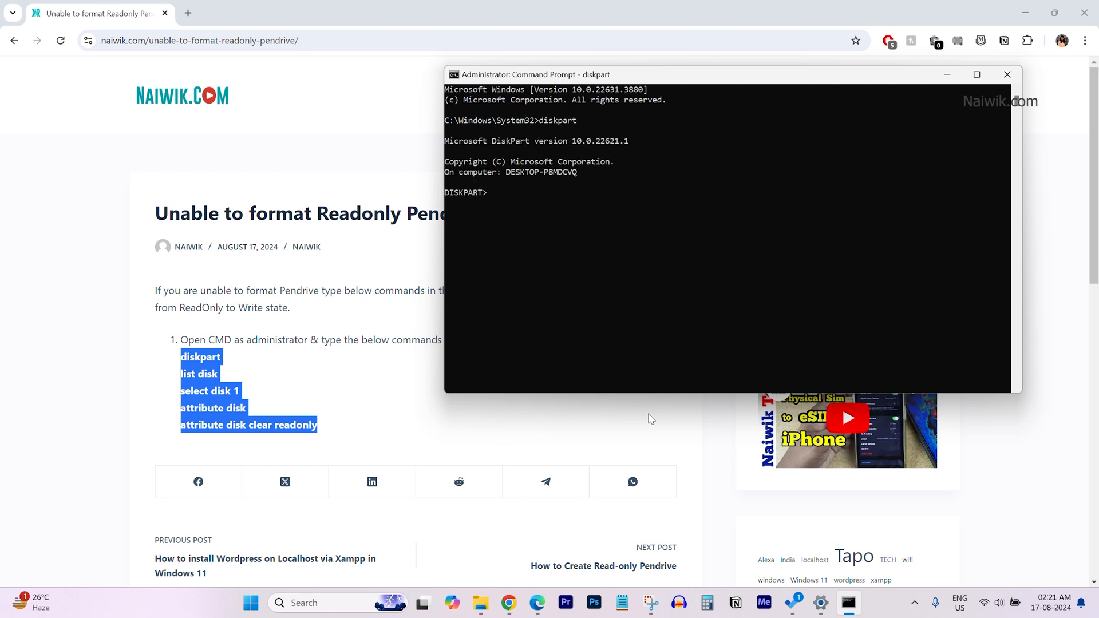
text(list disk)
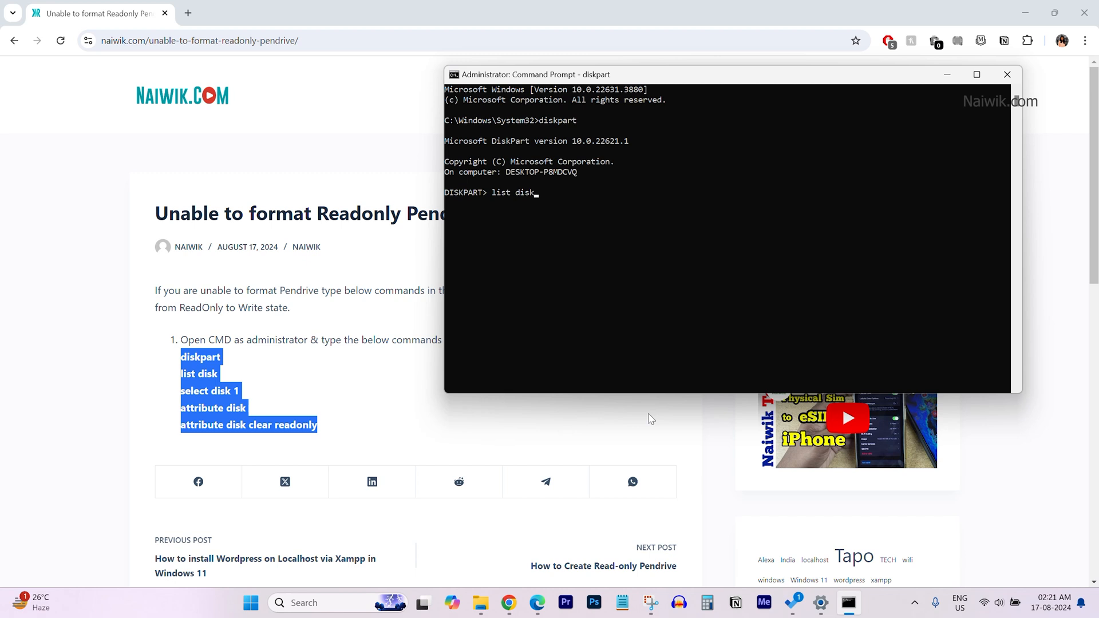
key(Return)
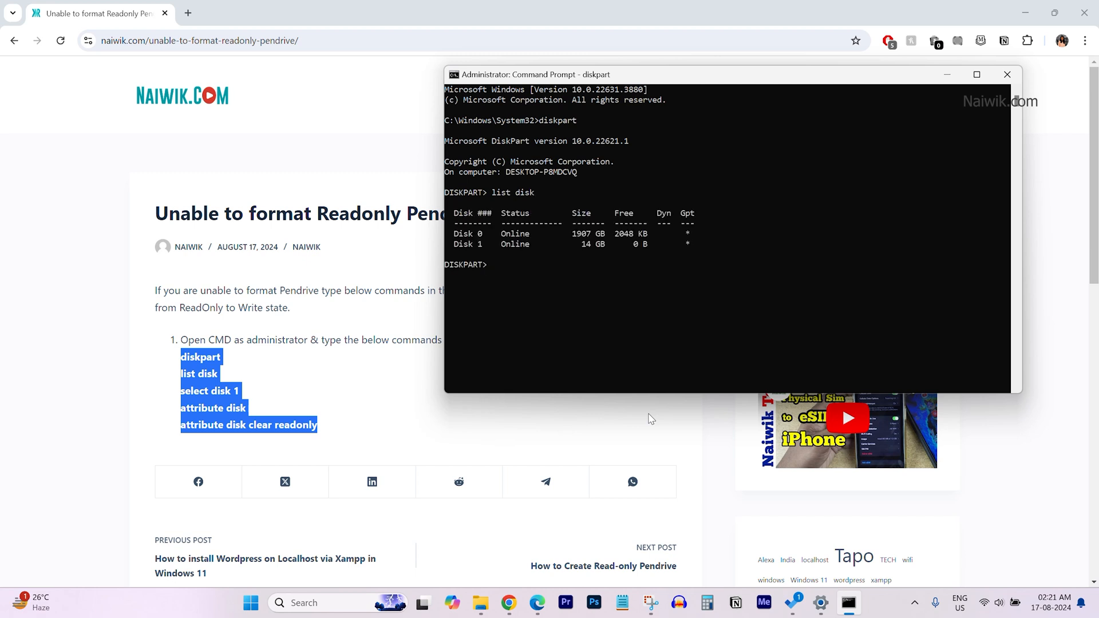
mouse_move(521, 268)
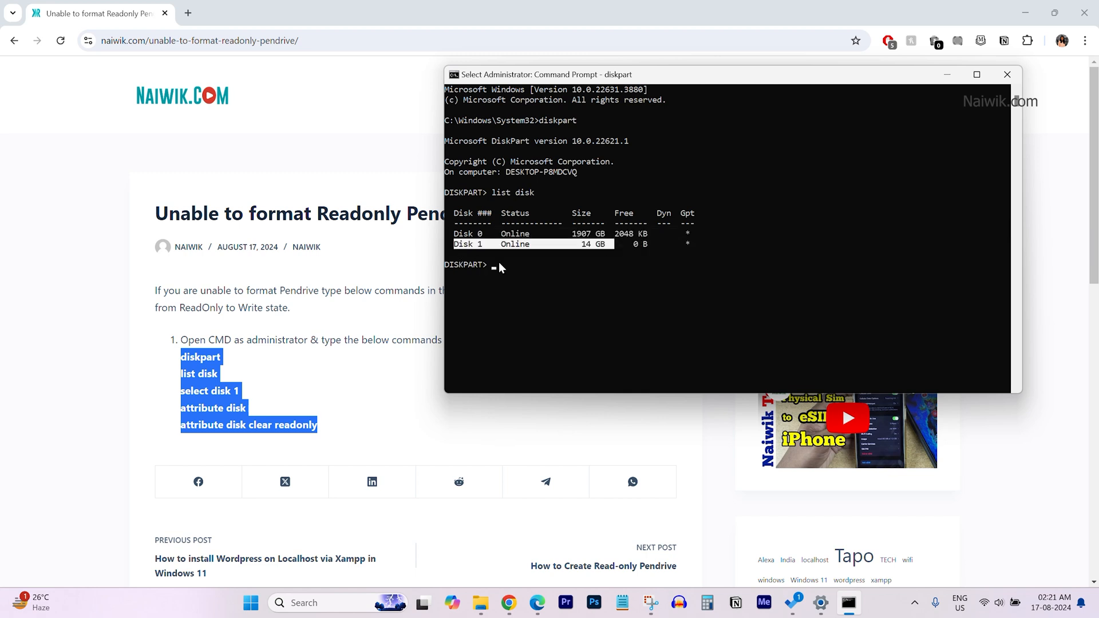
- Run select disk 1 to target the 14 GB USB disk
text(select)
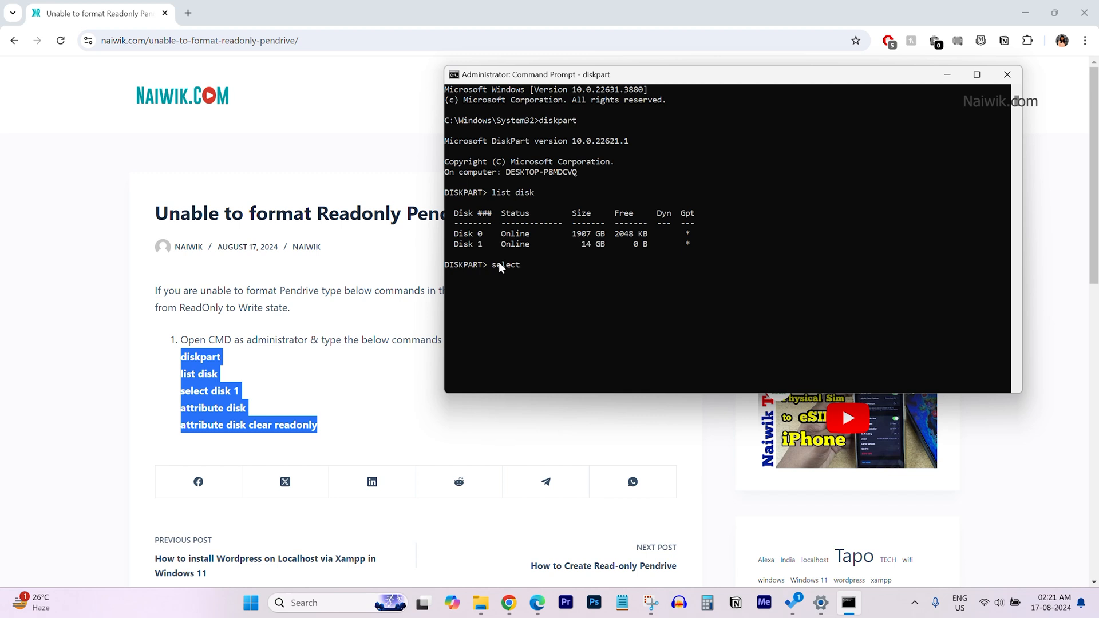
text(disk 1)
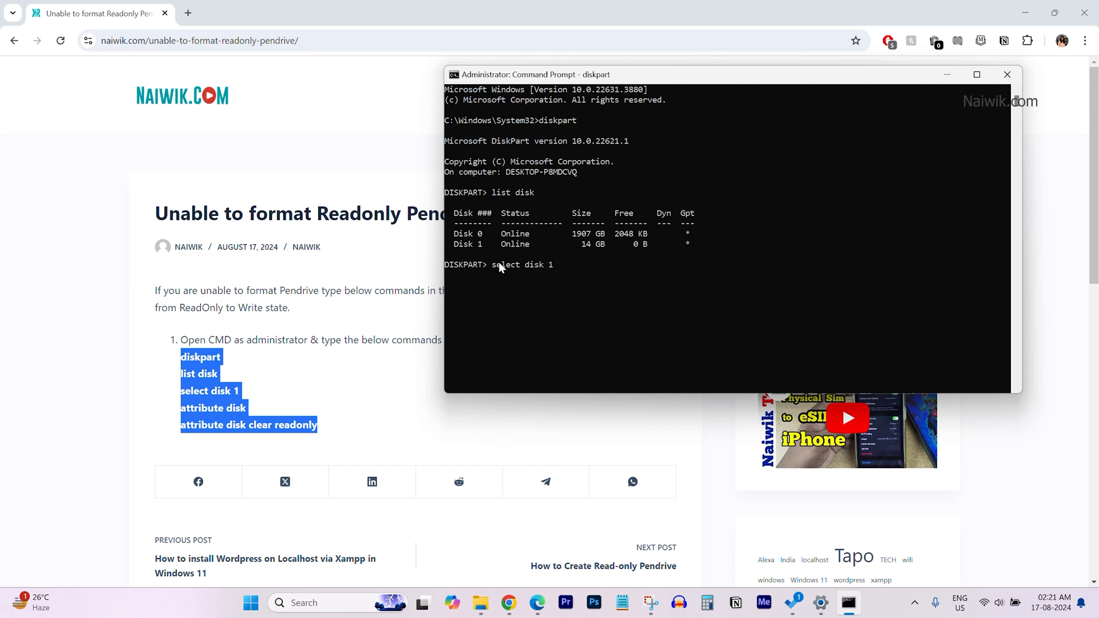
key(Return)
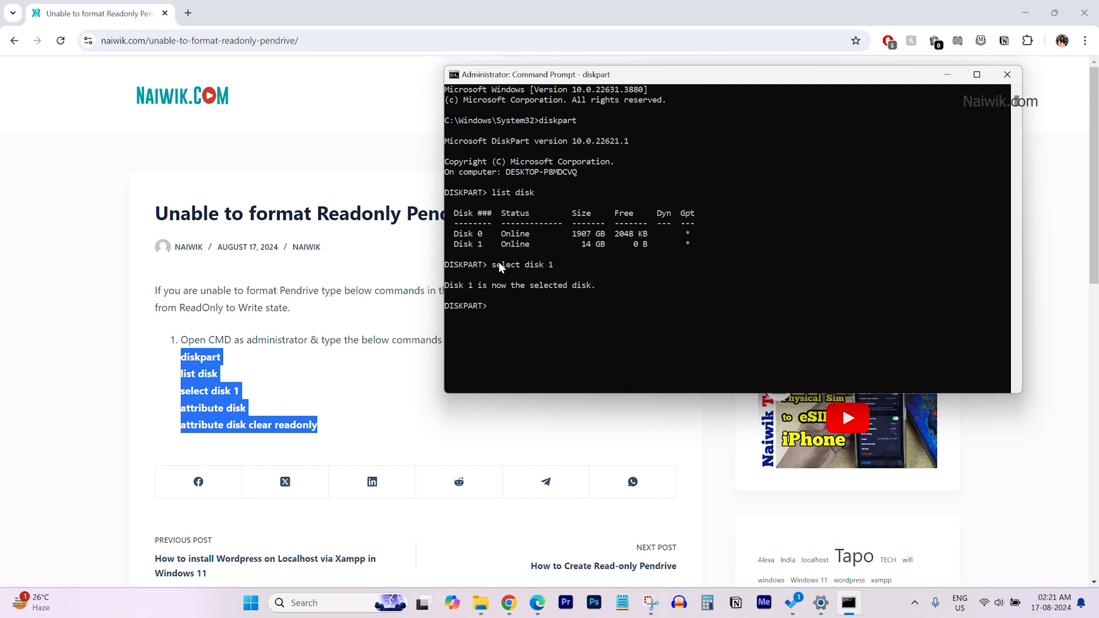
mouse_move(577, 303)
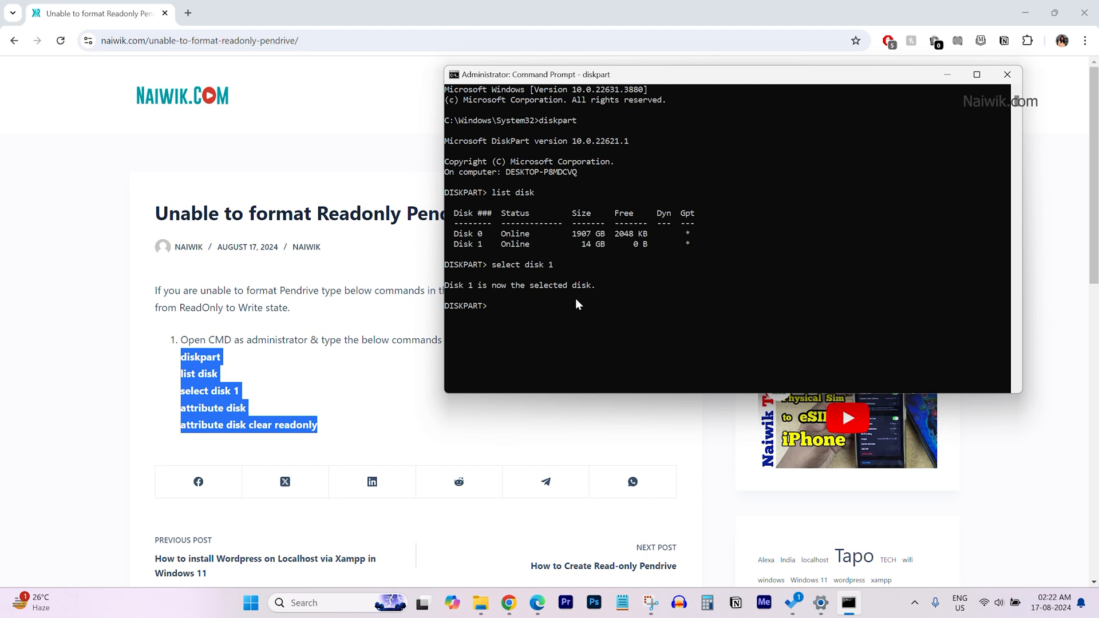
- Run 'attribute disk clear readonly' on Disk 1, then begin an attribute recheck
text(attribute disk)
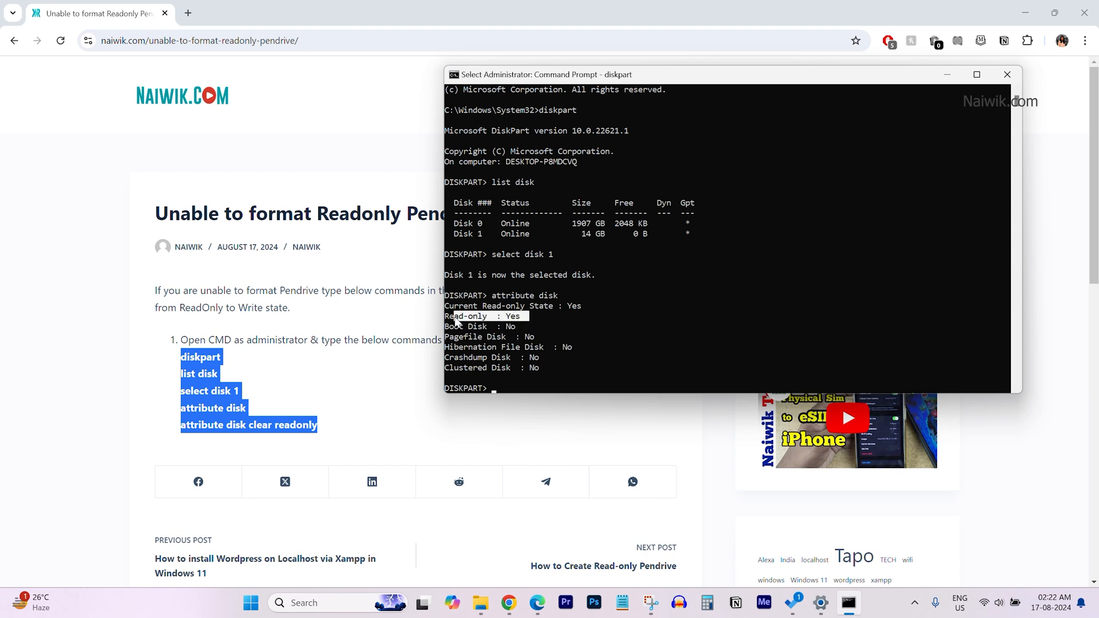
mouse_move(468, 335)
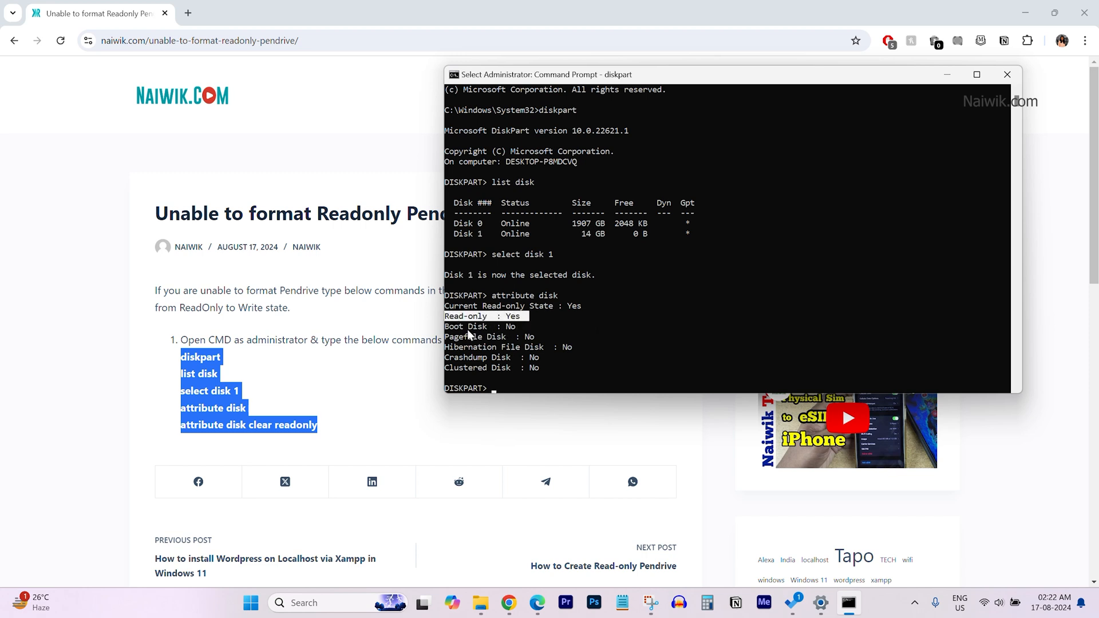
mouse_move(492, 322)
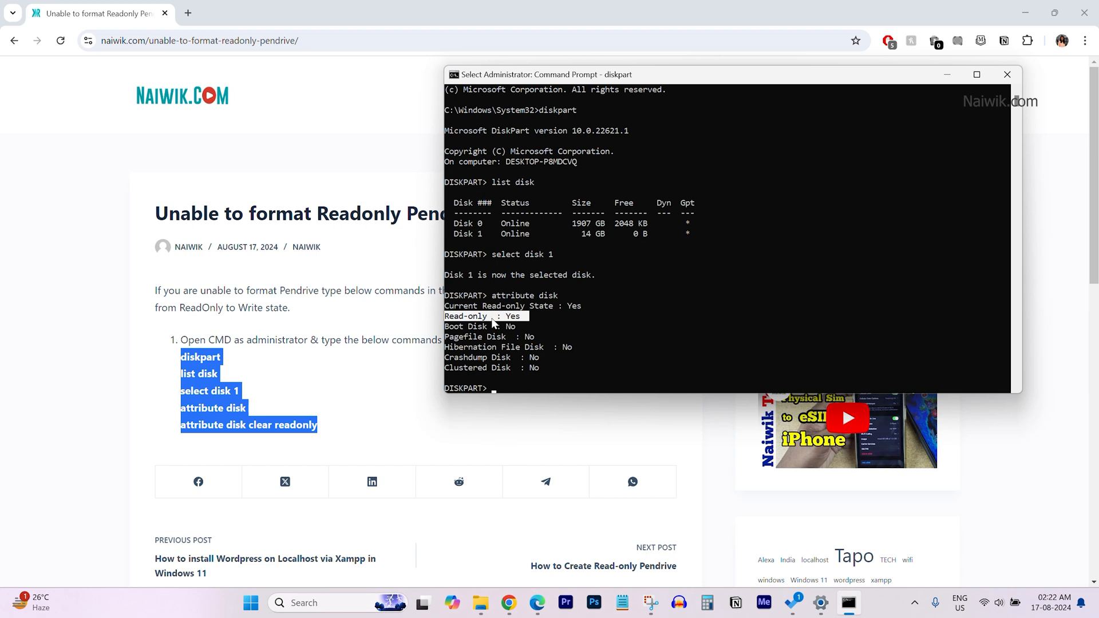
mouse_move(554, 375)
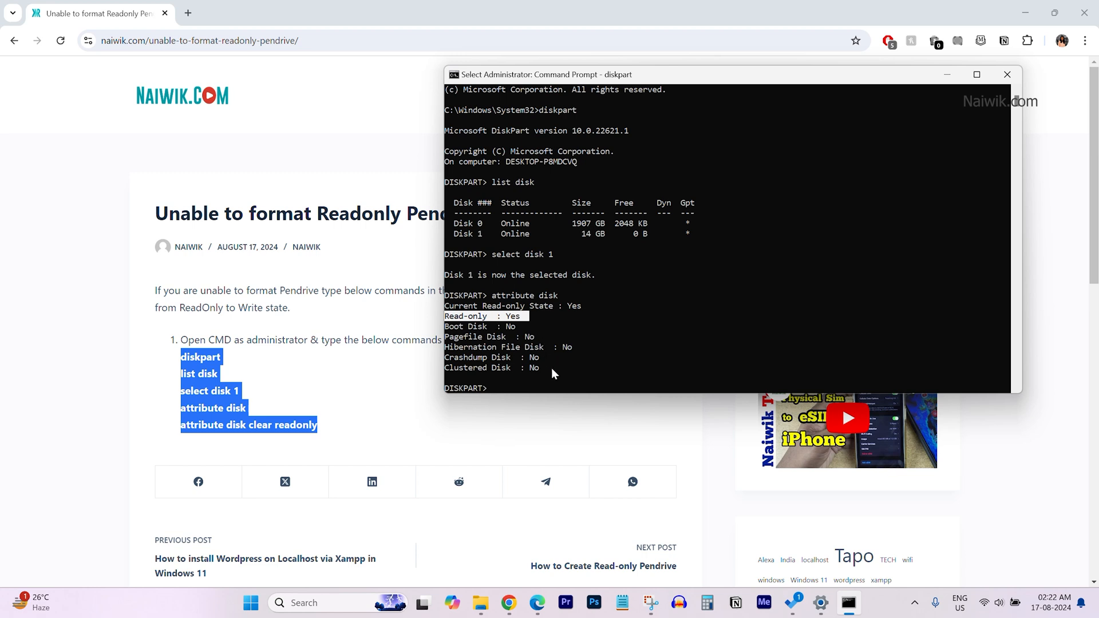
text(attribute disk clea)
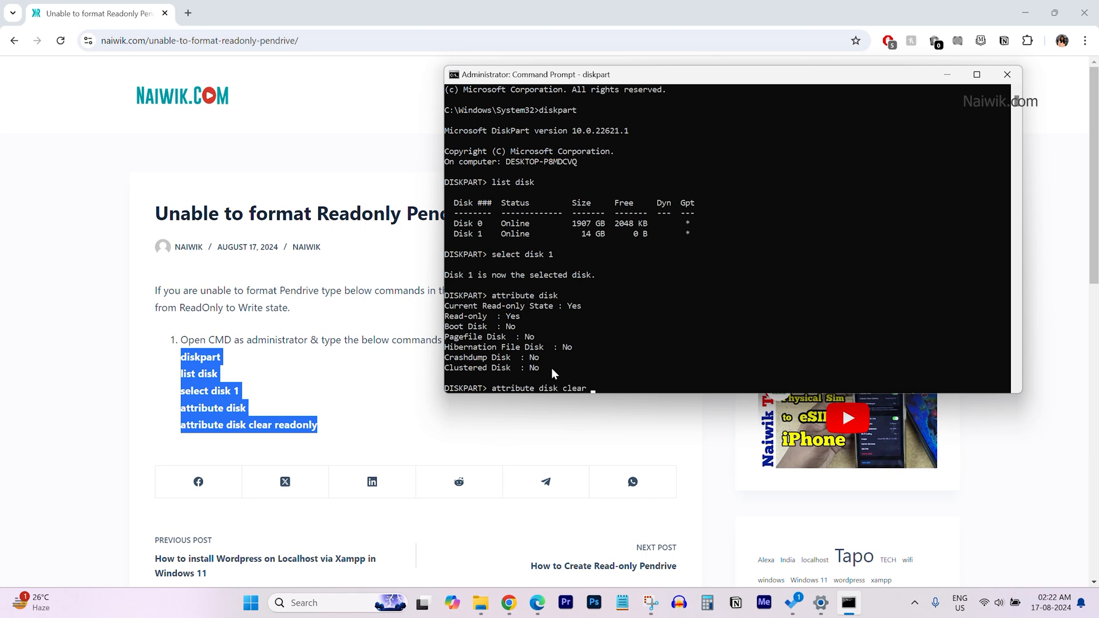
text(readonl)
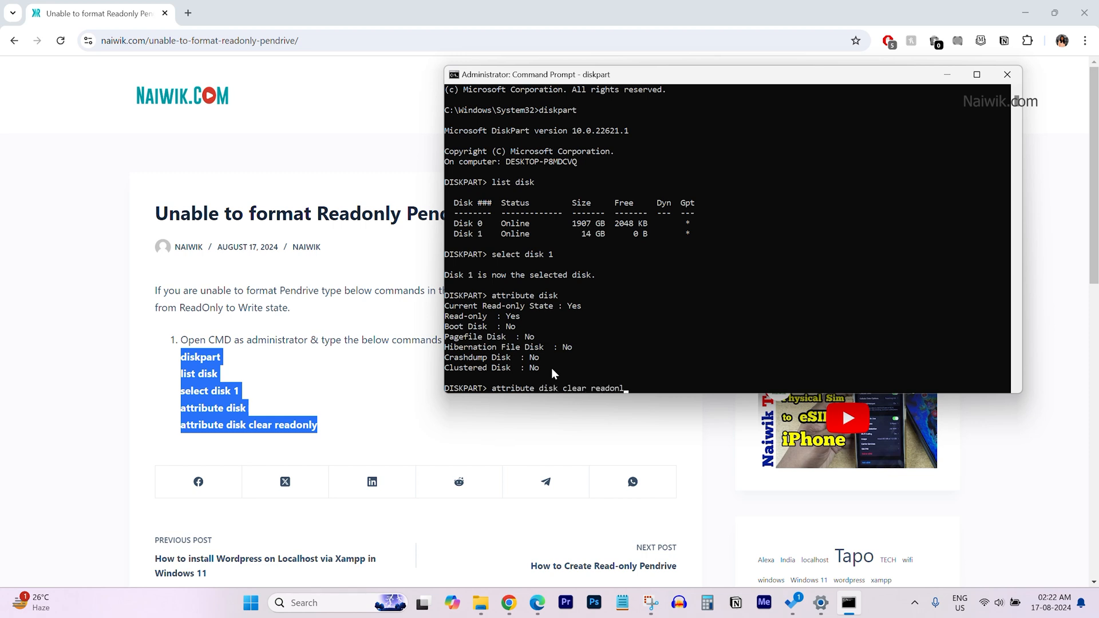
key(Return)
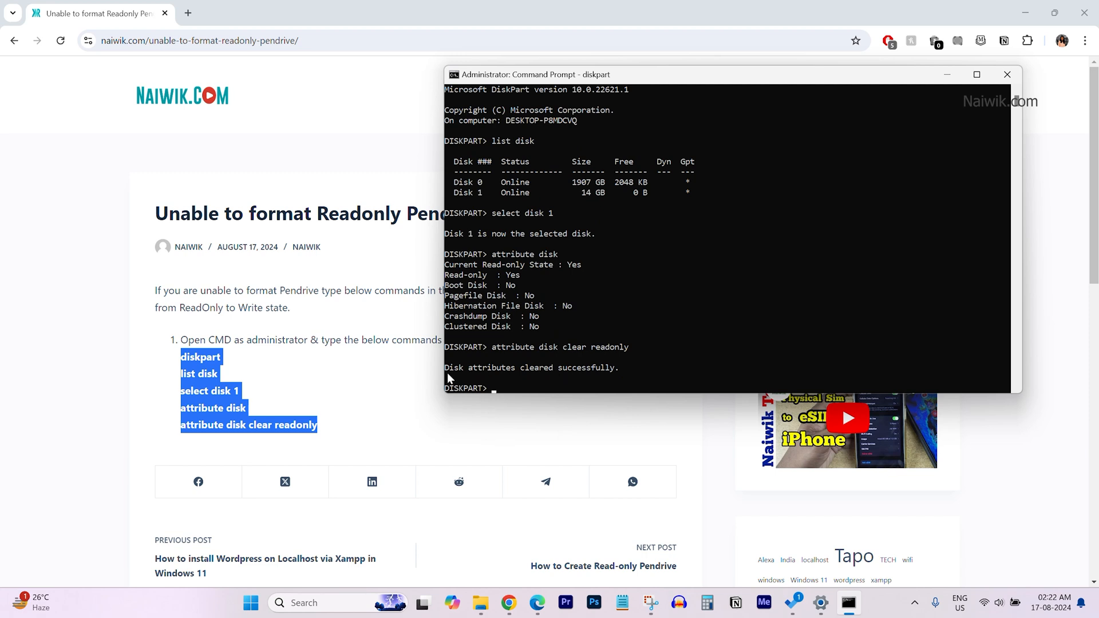
mouse_move(609, 386)
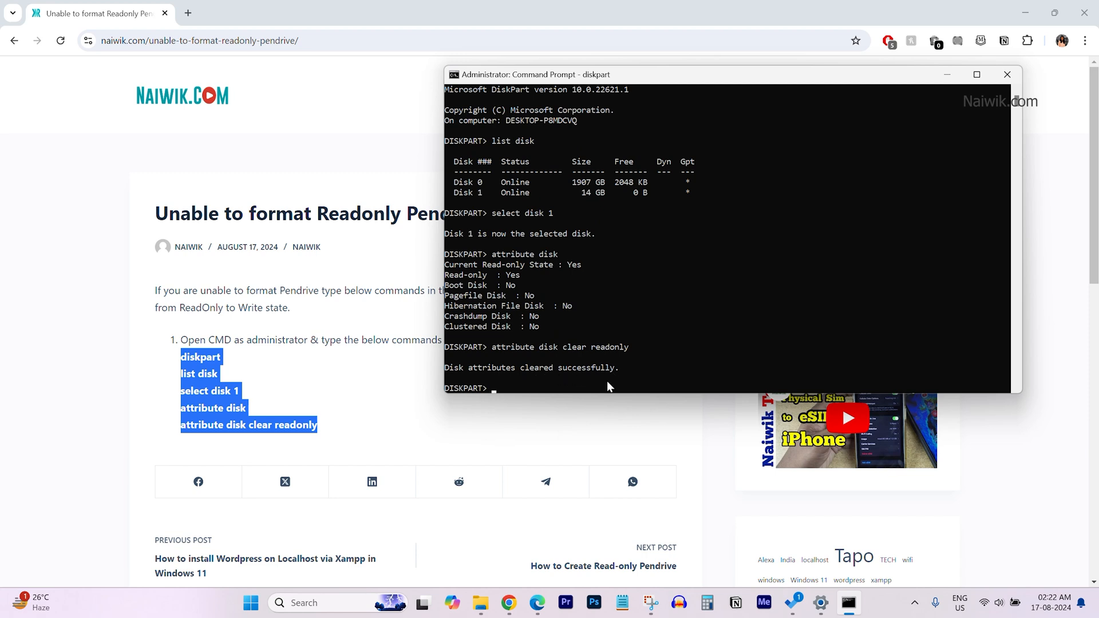
text(attribute disk)
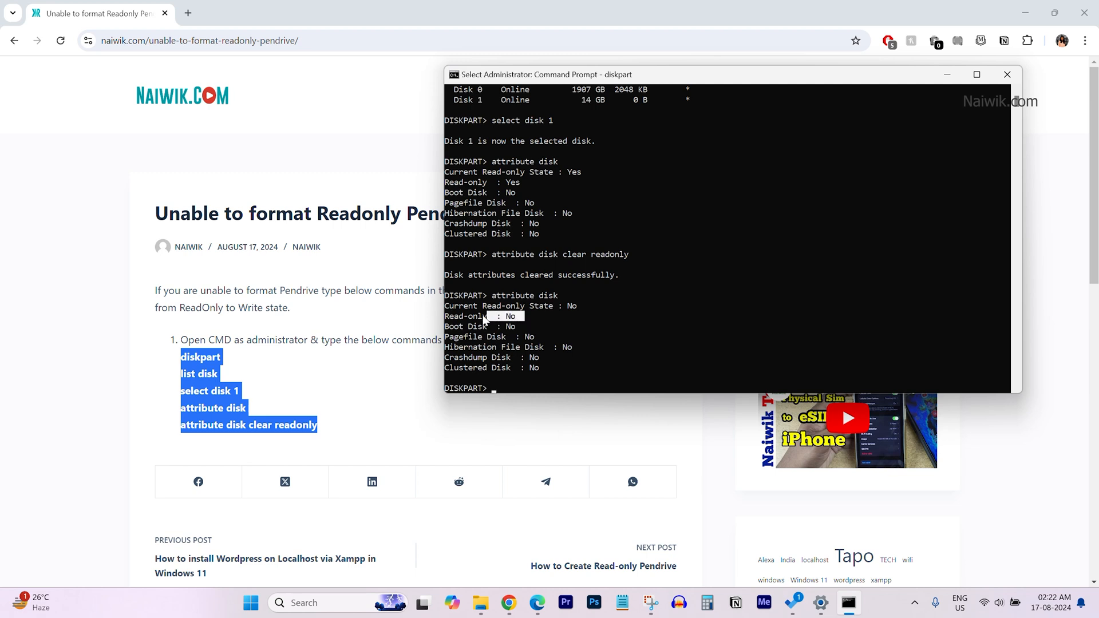
mouse_move(520, 190)
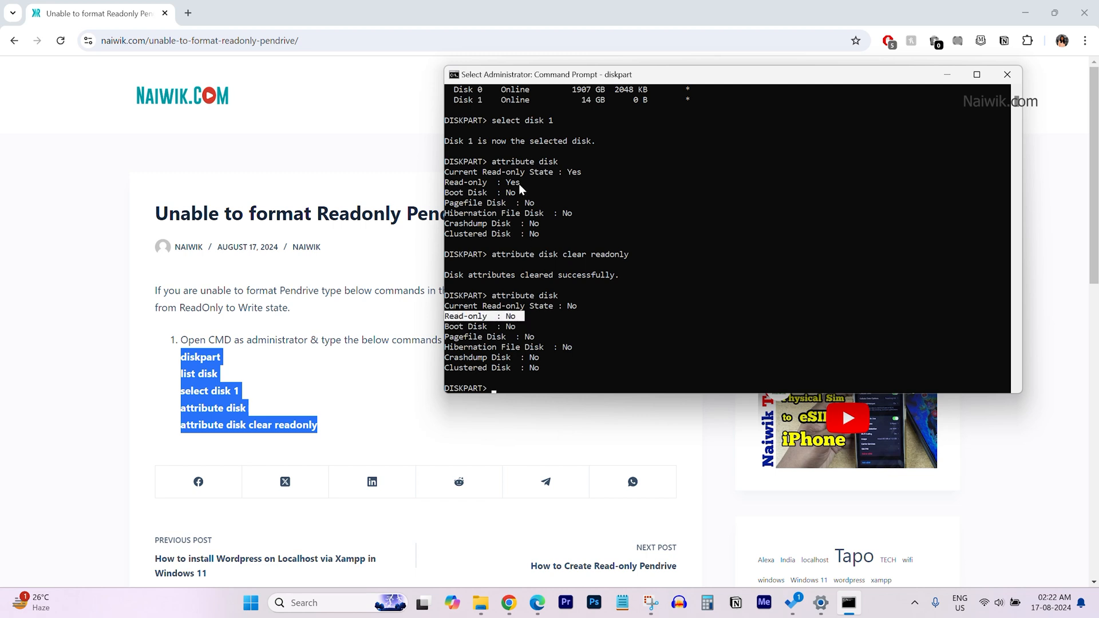
mouse_move(487, 320)
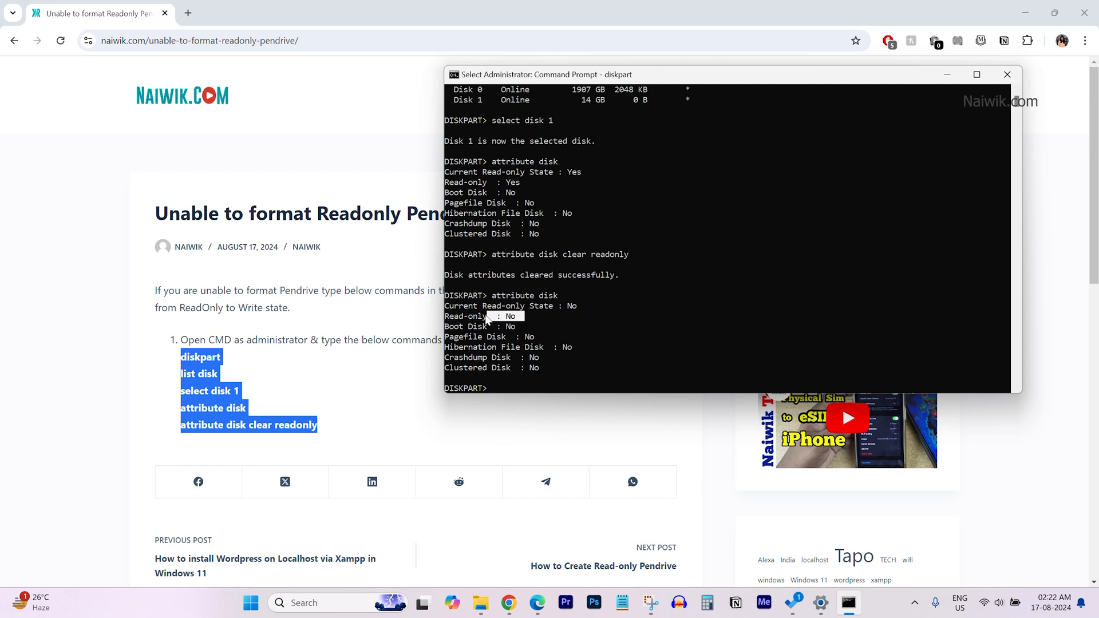
mouse_move(517, 371)
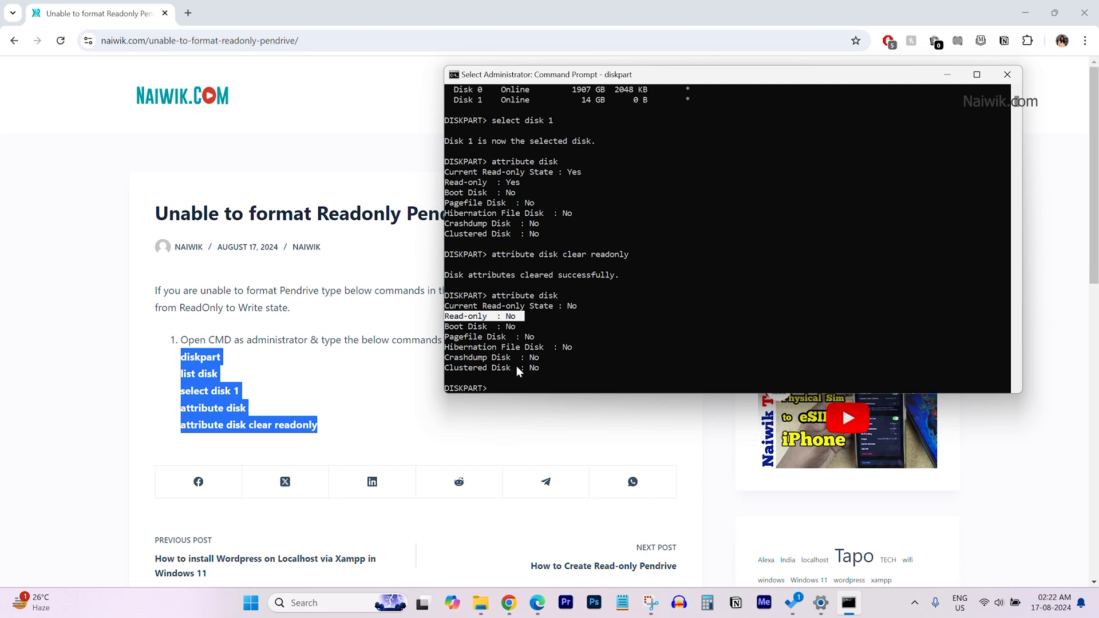
- Exit DiskPart and return to This PC showing USB Drive (F:)
text(exit)
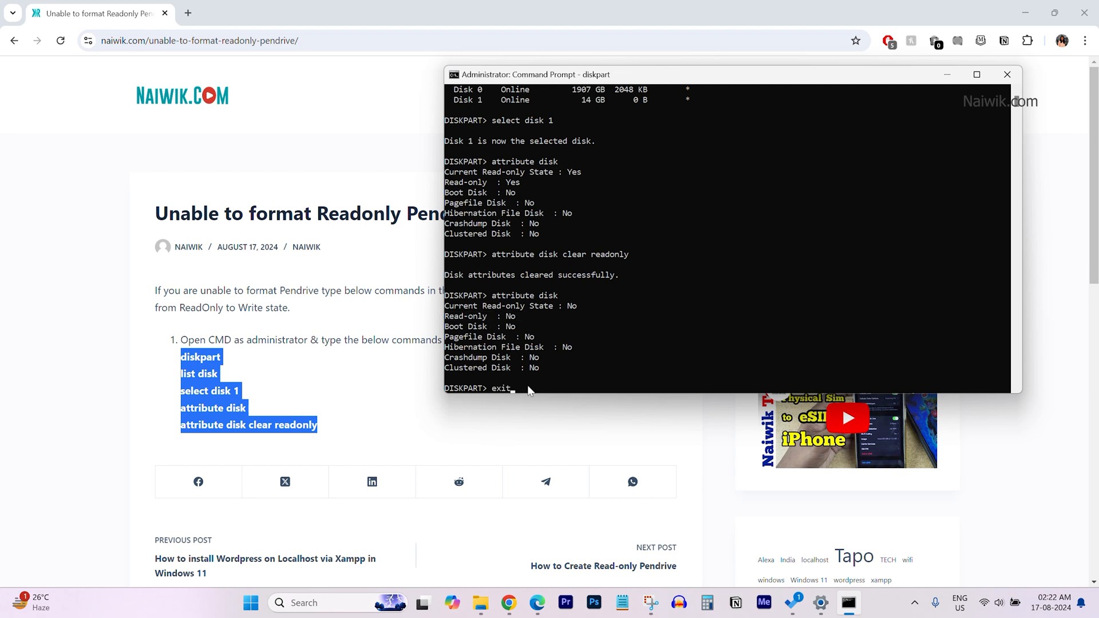
key(Return)
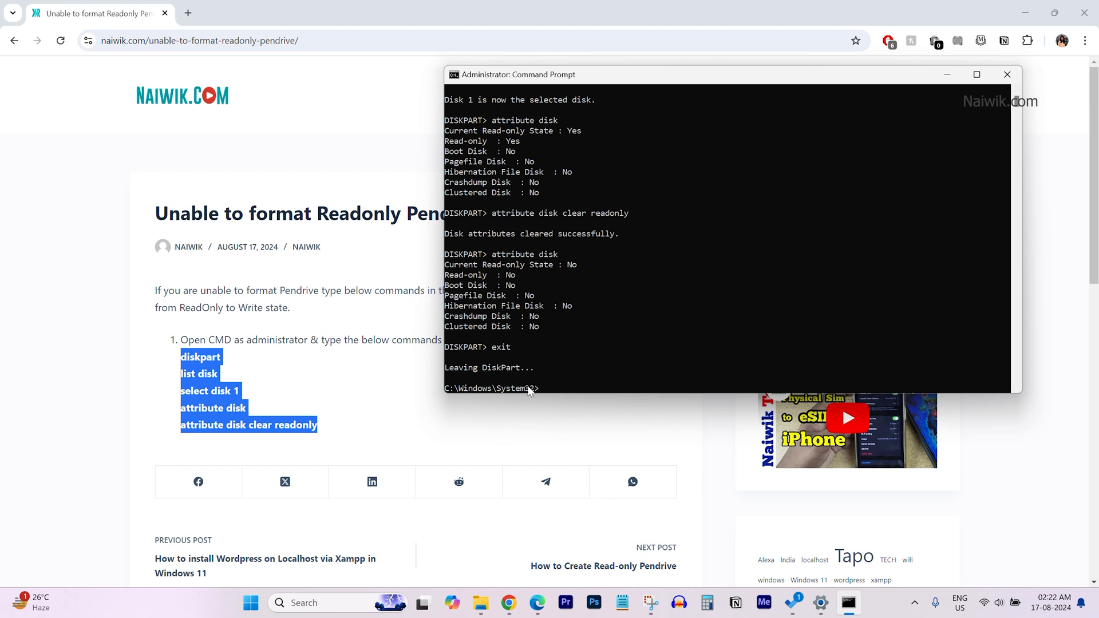
click(481, 602)
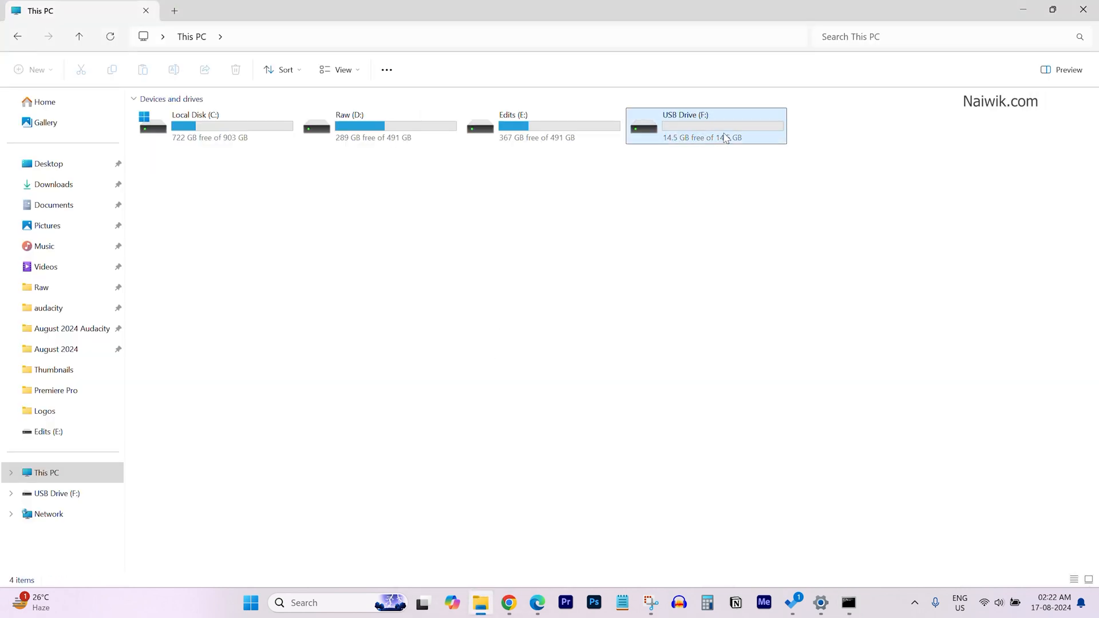
- Quick-format USB Drive (F:) as FAT32, confirm erasure, and acknowledge Format Complete
right_click(705, 126)
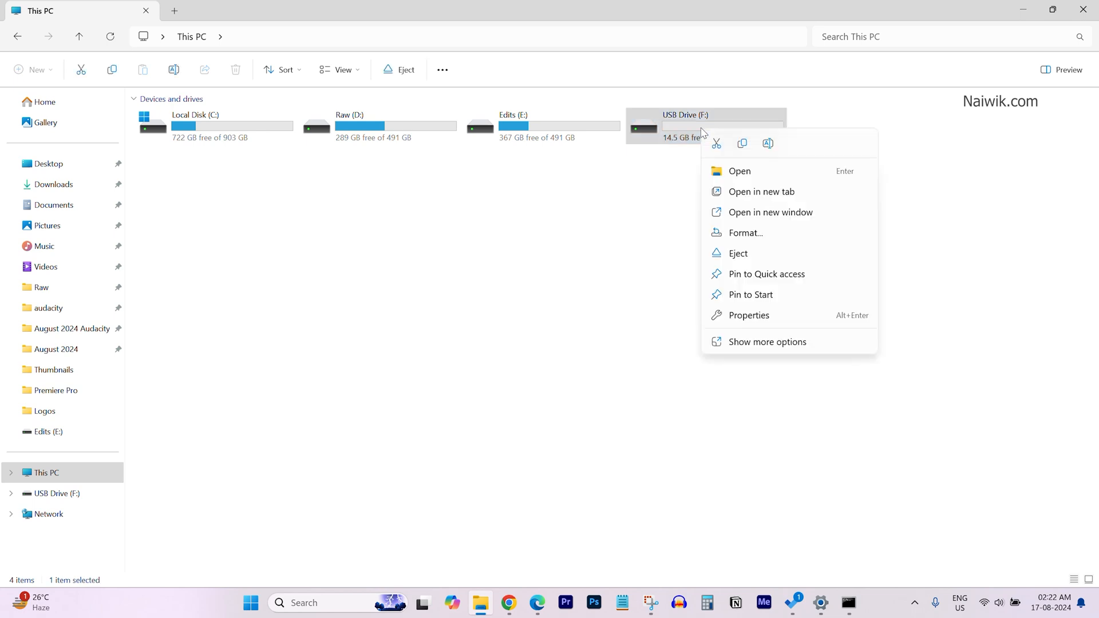
click(745, 232)
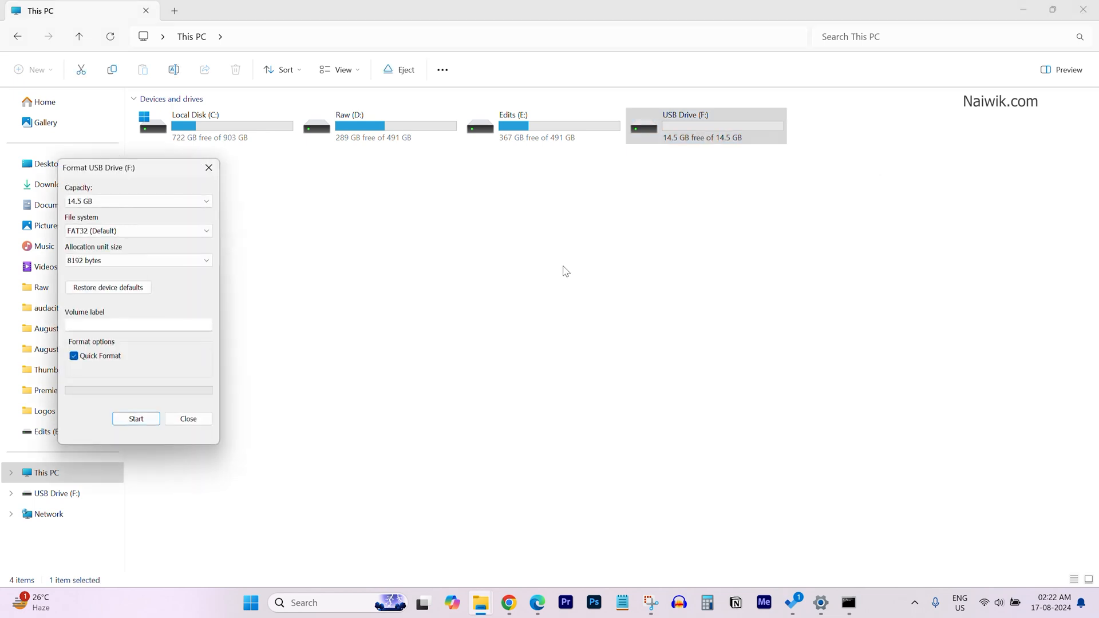
click(136, 418)
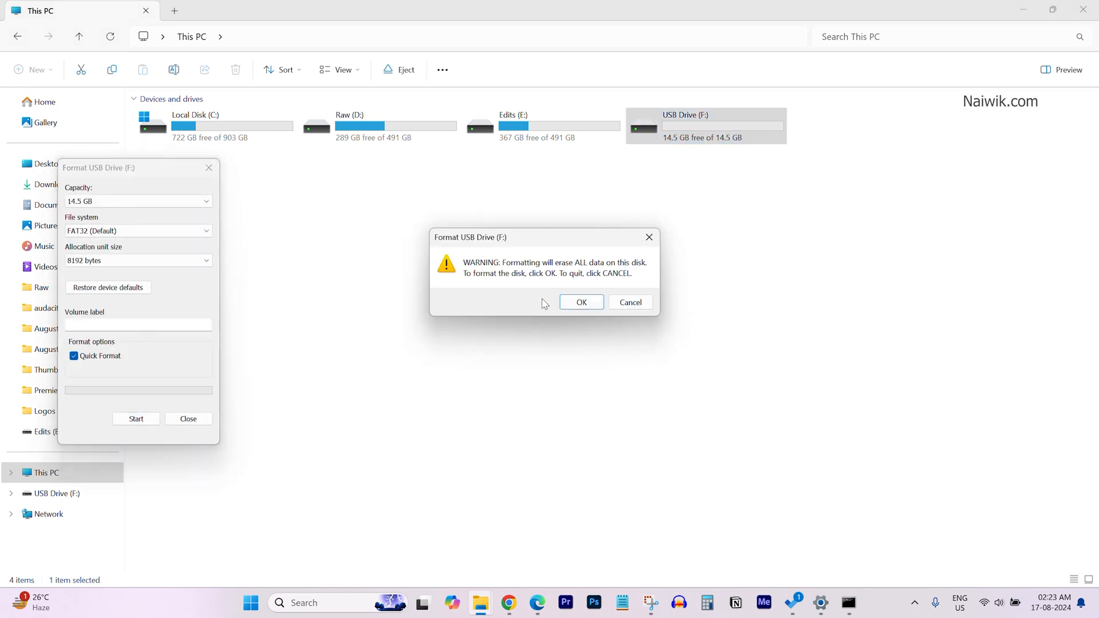
click(580, 302)
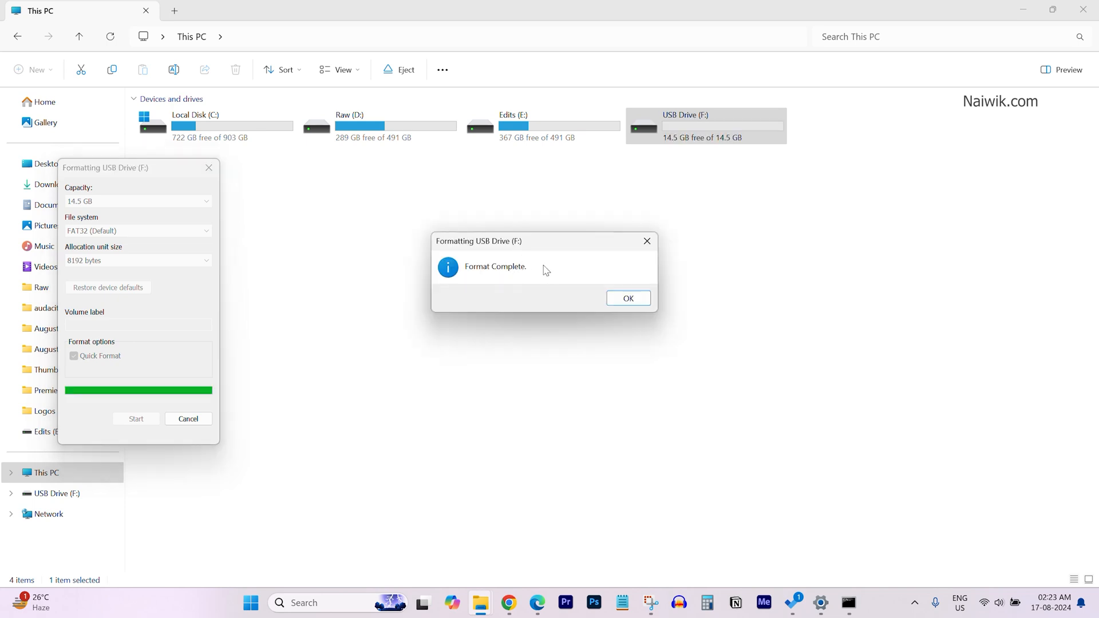
mouse_move(622, 297)
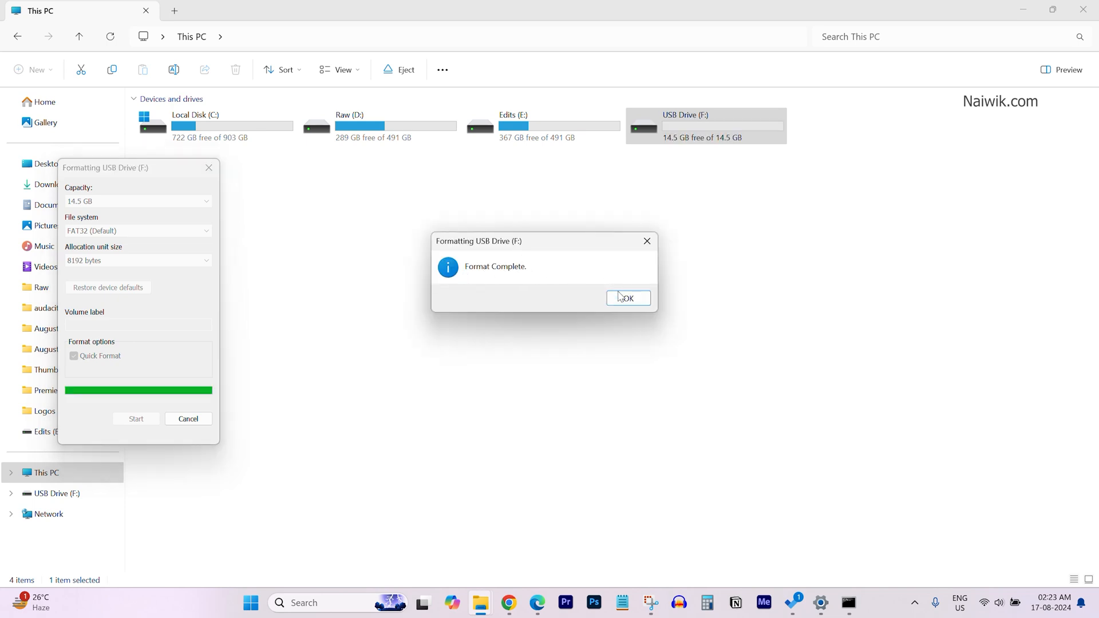
click(626, 297)
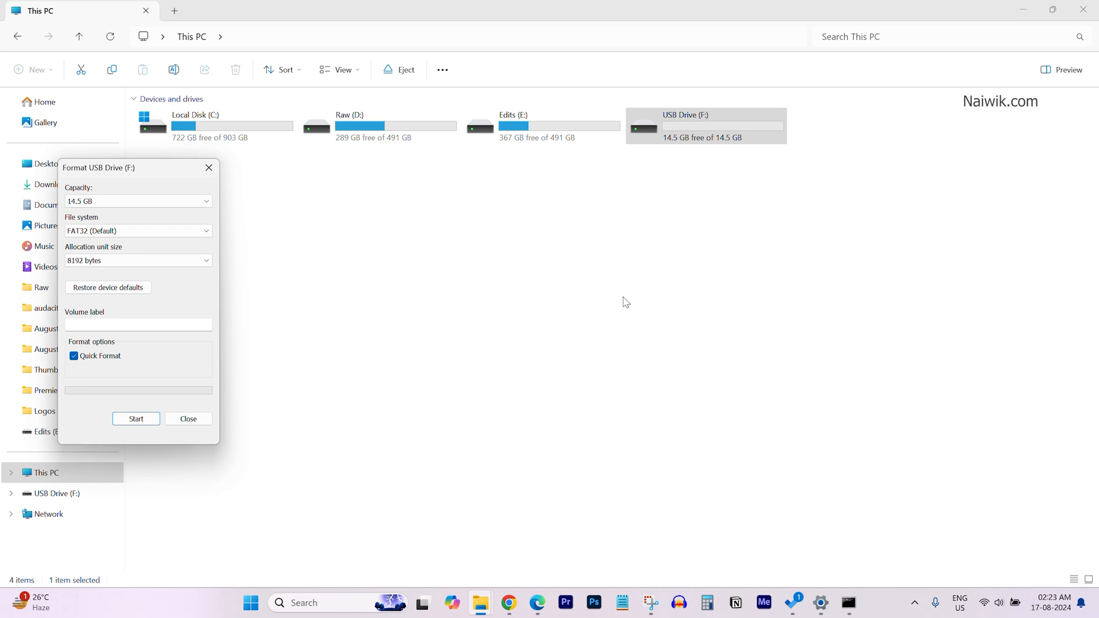